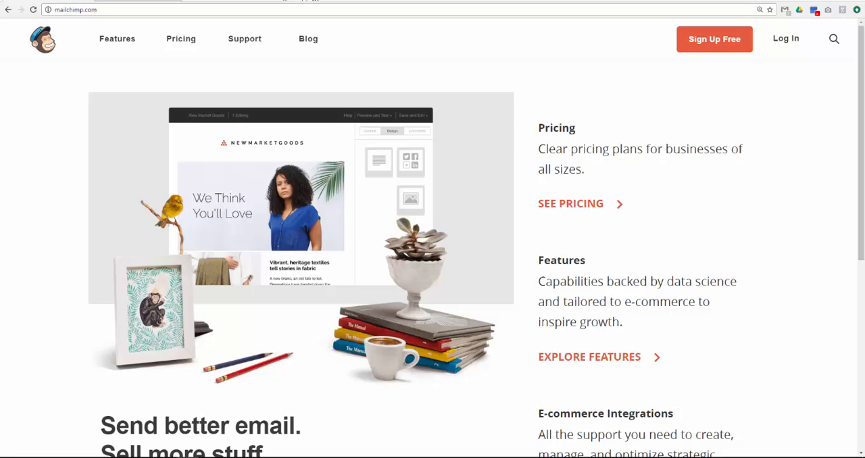
Step: Log in with username 'ihouseweb' and its password to reach the Dashboard
{"action": "left_click", "coordinate": [785, 39]}
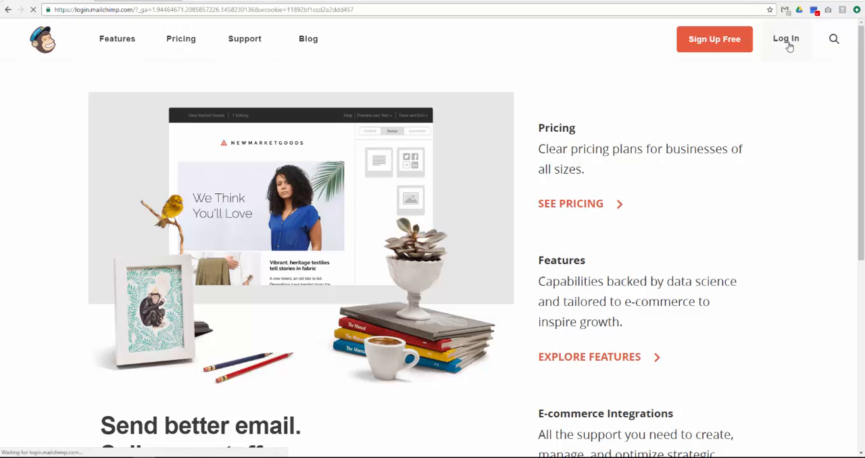
{"action": "left_click", "coordinate": [785, 40]}
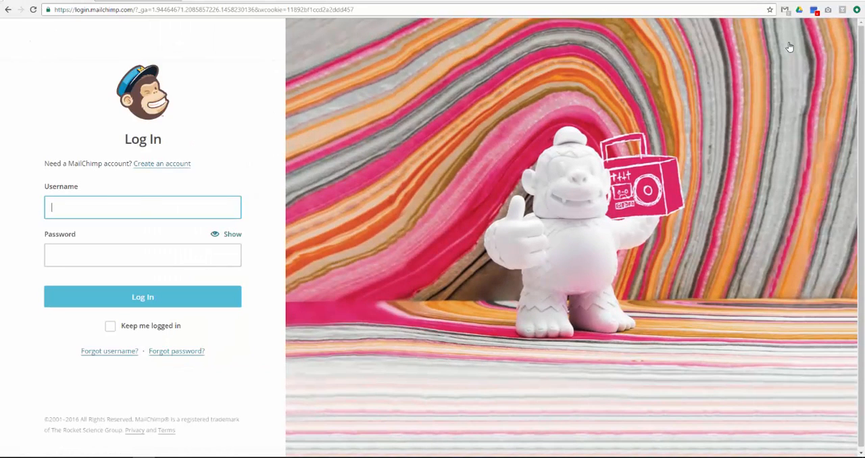
{"action": "type", "text": "ihouseweb"}
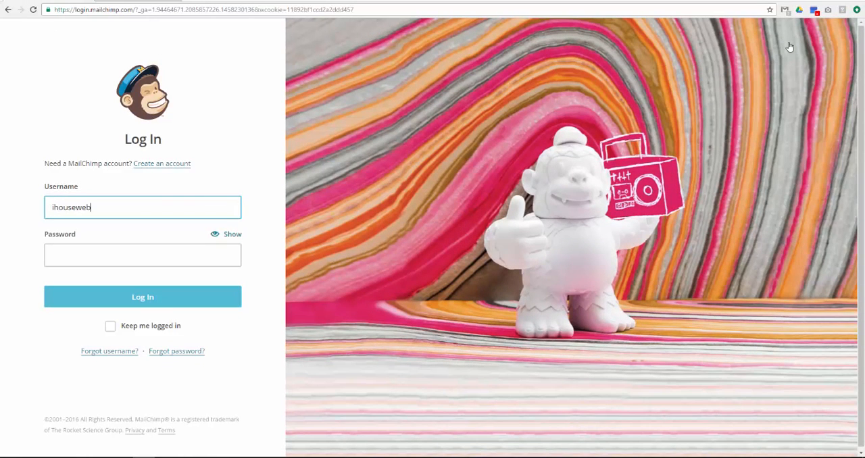
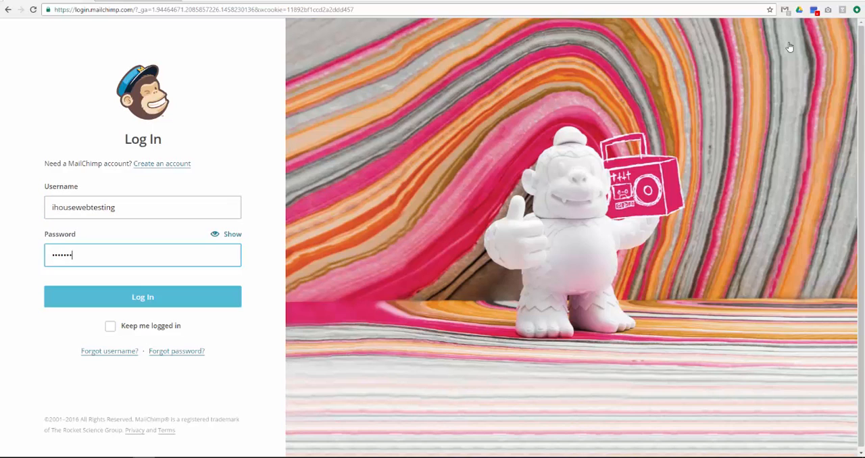
{"action": "left_click", "coordinate": [144, 297]}
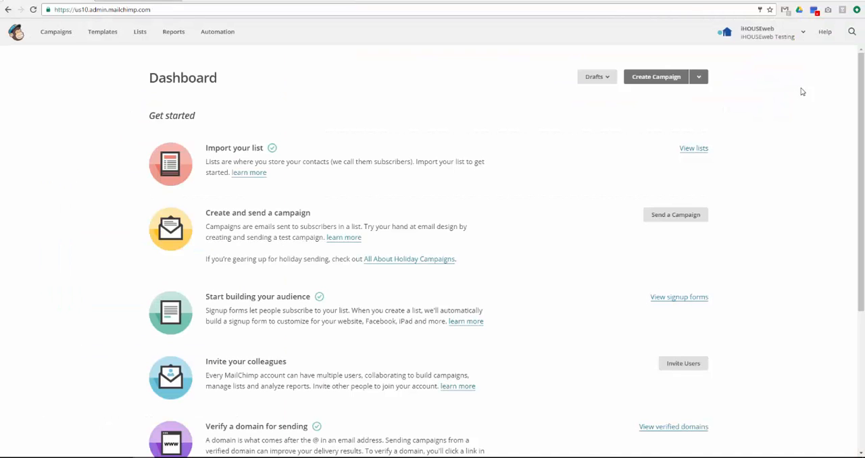
{"action": "mouse_move", "coordinate": [676, 76]}
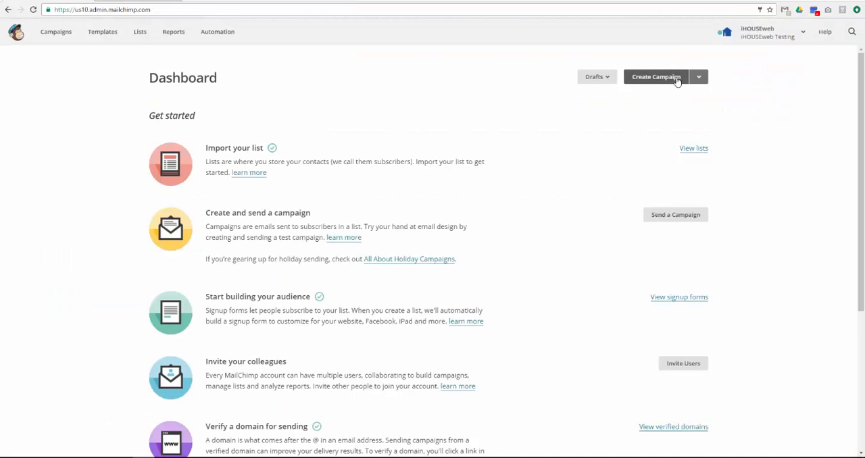
Step: Create a new Regular campaign from the Dashboard
{"action": "left_click", "coordinate": [656, 75]}
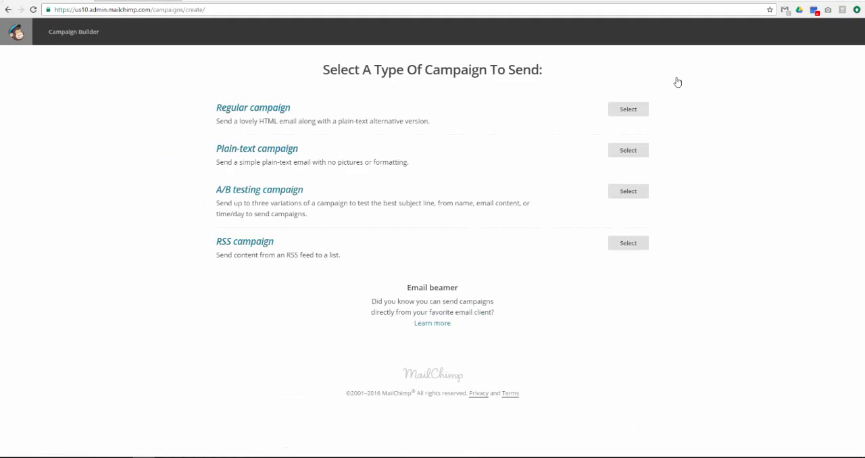
{"action": "mouse_move", "coordinate": [627, 108]}
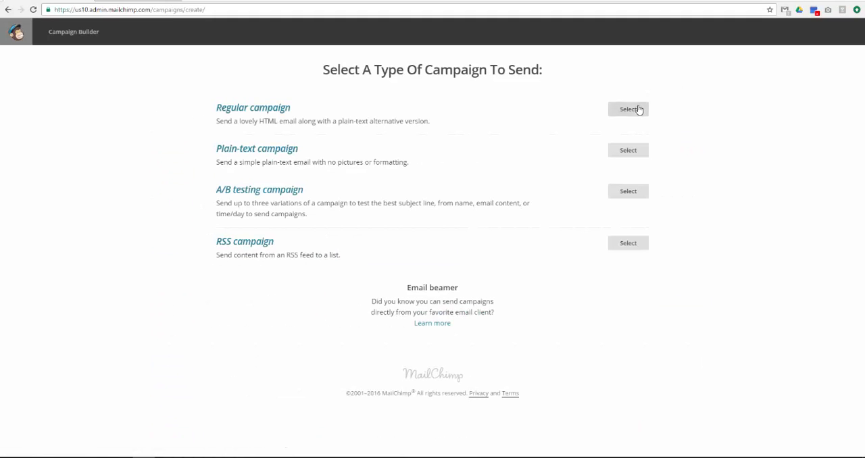
{"action": "left_click", "coordinate": [628, 108]}
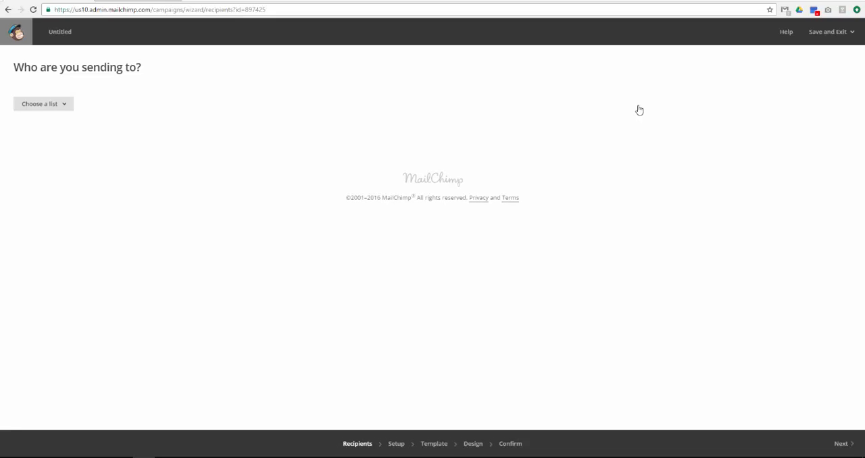
Step: Send the campaign to the entire MailChimp Testing List and continue to setup
{"action": "left_click", "coordinate": [44, 103]}
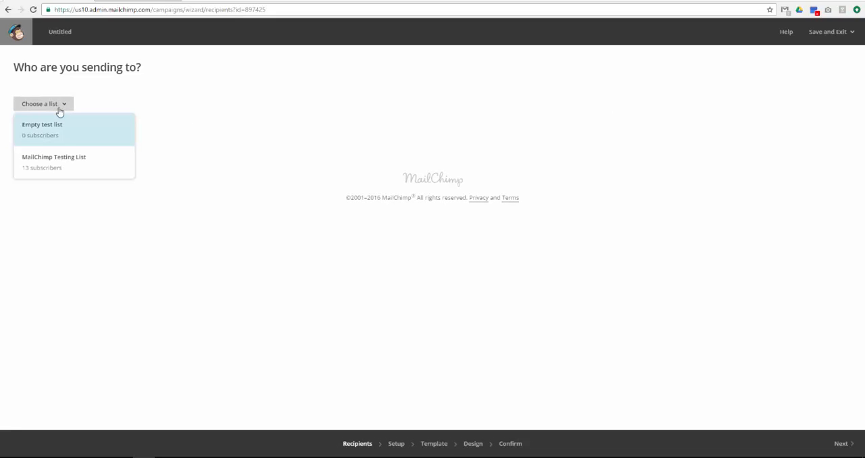
{"action": "left_click", "coordinate": [54, 163]}
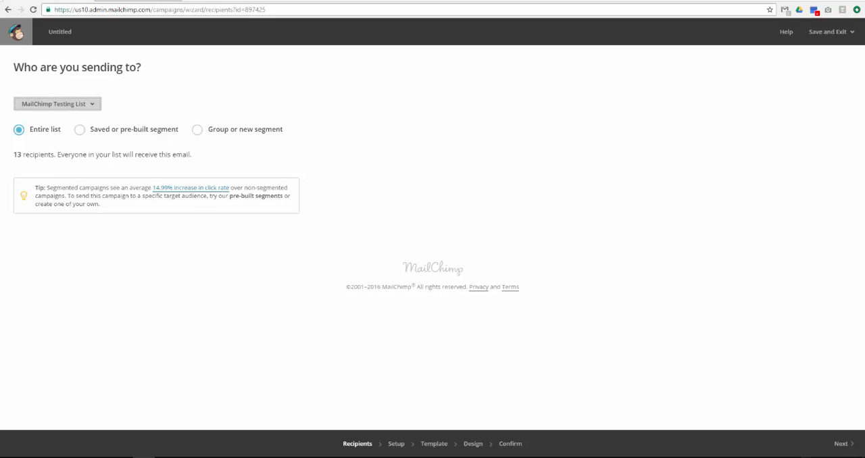
{"action": "left_click", "coordinate": [841, 443]}
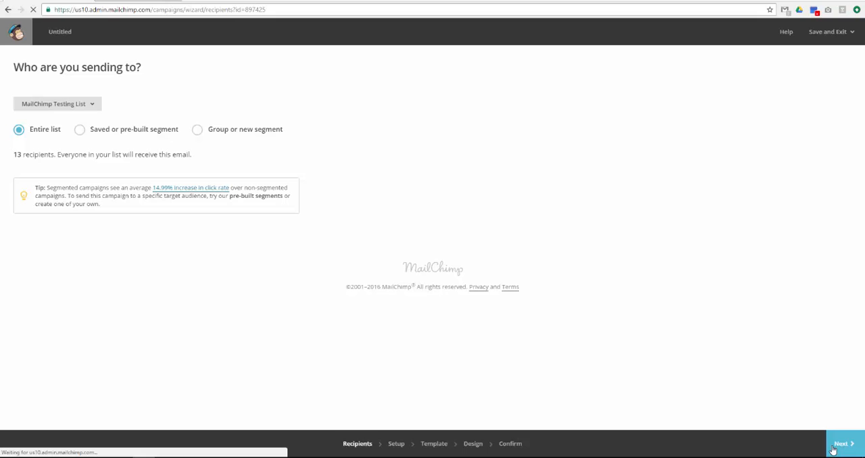
{"action": "left_click", "coordinate": [841, 443]}
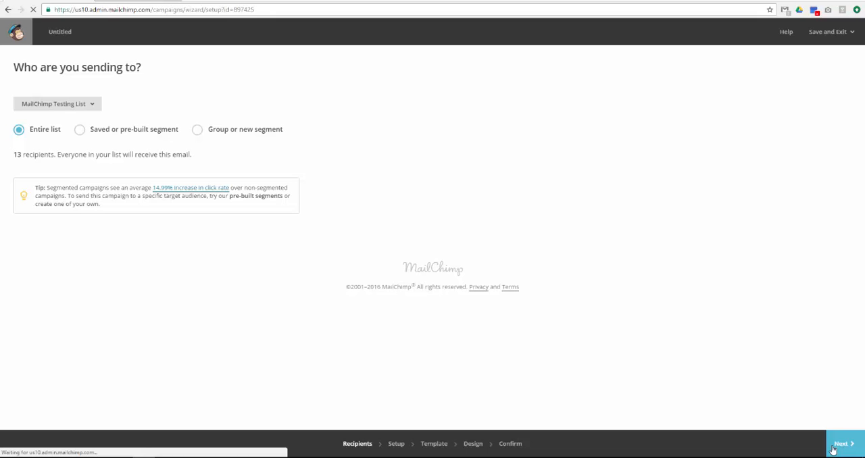
{"action": "left_click", "coordinate": [841, 443]}
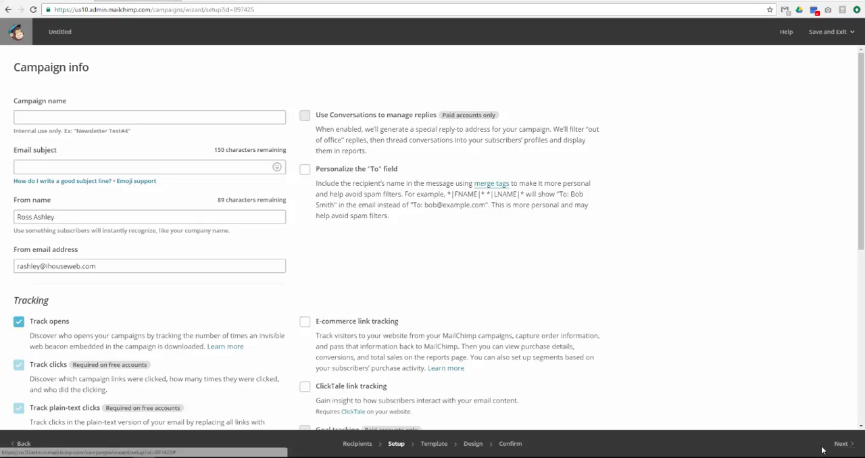
Step: Name the campaign 'New Year 2016' with subject 'Happy New Year From iHOUSEweb' and continue
{"action": "left_click", "coordinate": [149, 116]}
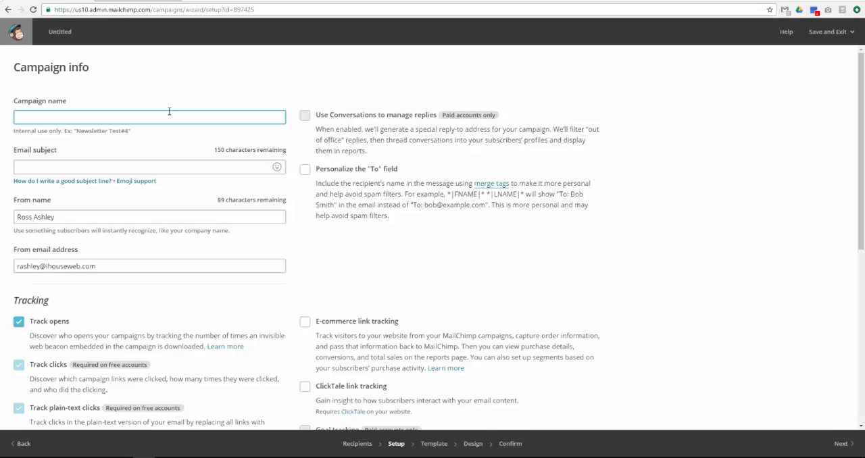
{"action": "type", "text": "New Year"}
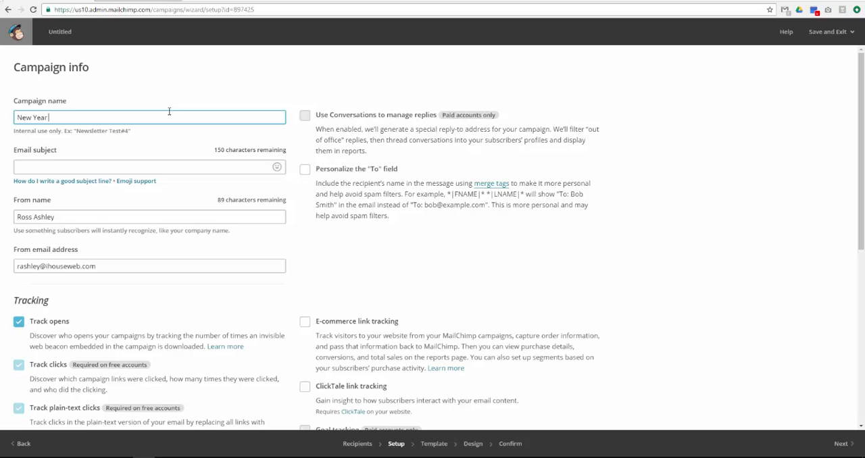
{"action": "type", "text": "Happy New Year"}
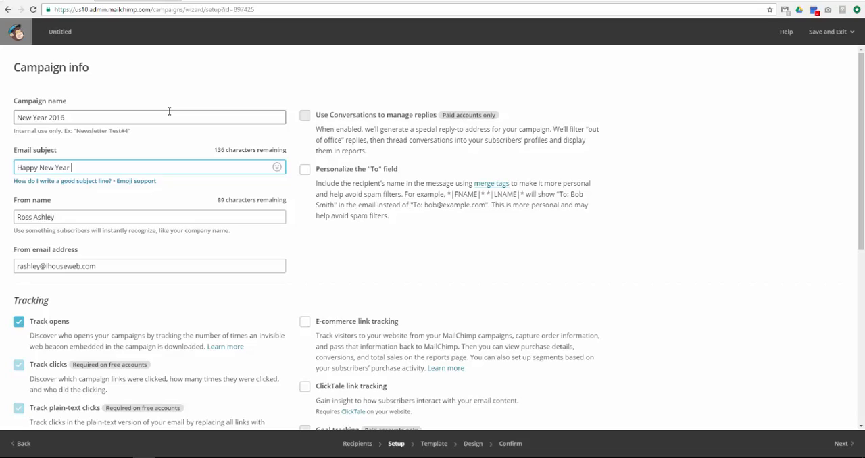
{"action": "type", "text": "From iHOUSE"}
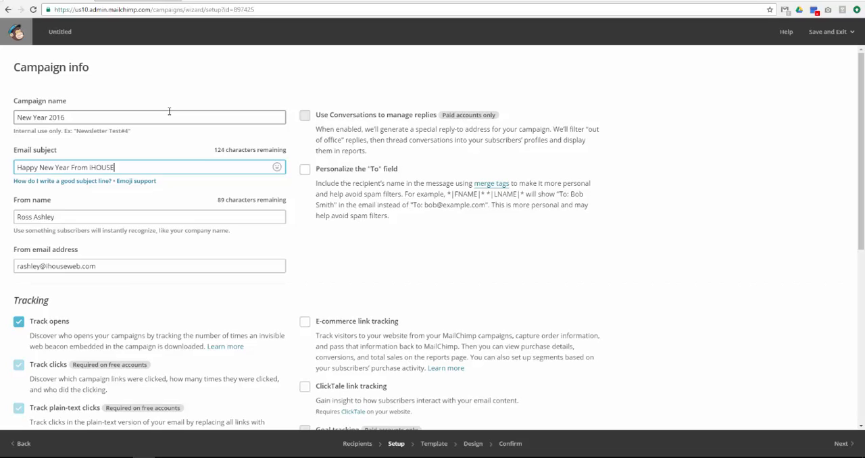
{"action": "type", "text": "web"}
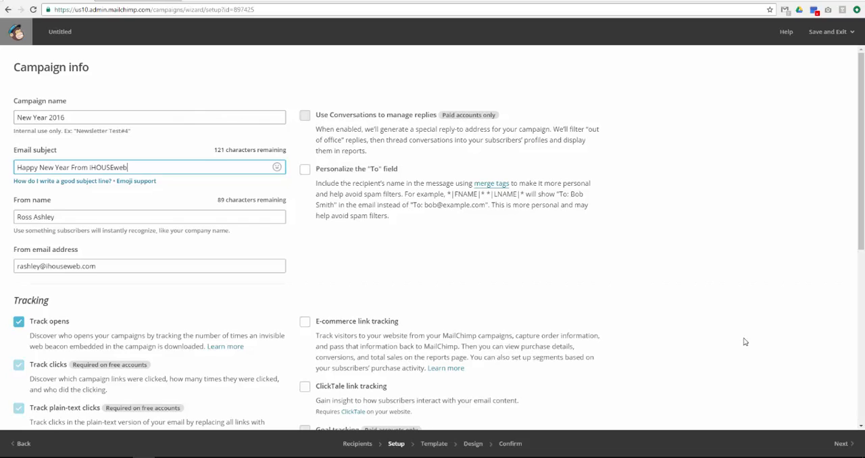
{"action": "left_click", "coordinate": [841, 443]}
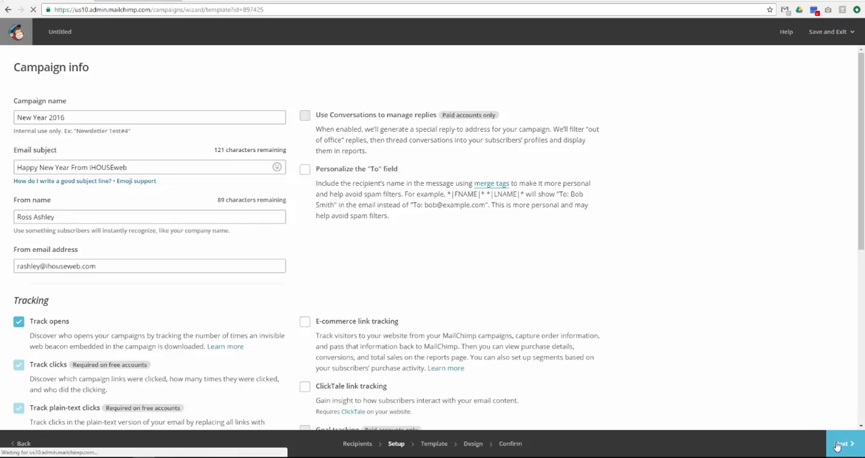
{"action": "left_click", "coordinate": [841, 443]}
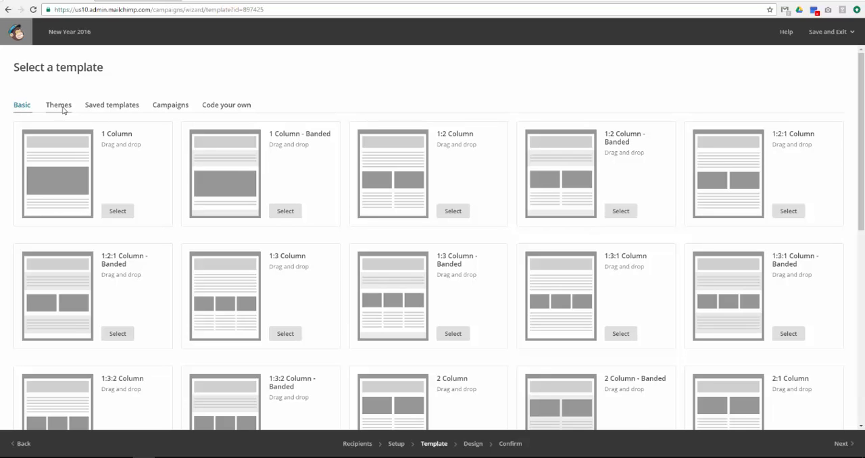
Step: Choose the New Leaf holiday theme from the Themes list
{"action": "left_click", "coordinate": [58, 106]}
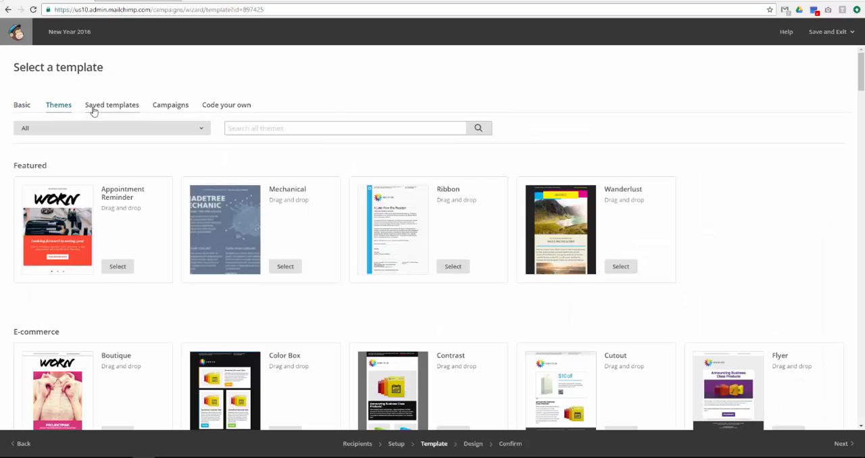
{"action": "scroll", "scroll_direction": "down", "scroll_amount": 3}
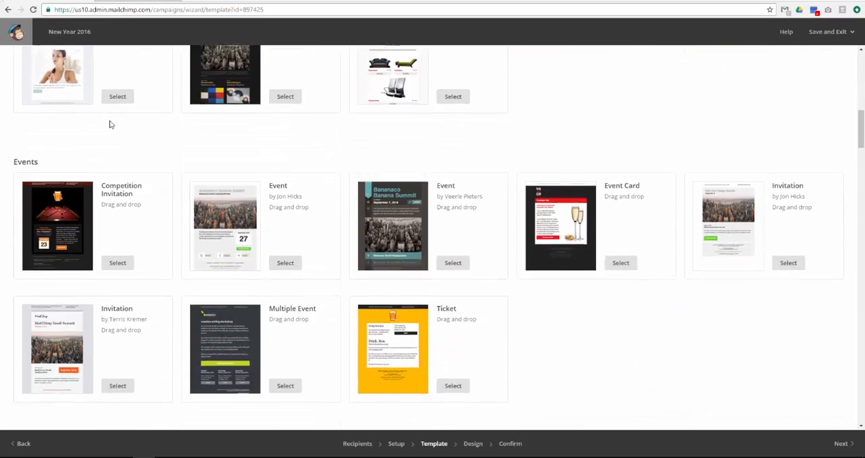
{"action": "scroll", "scroll_direction": "down", "scroll_amount": 3}
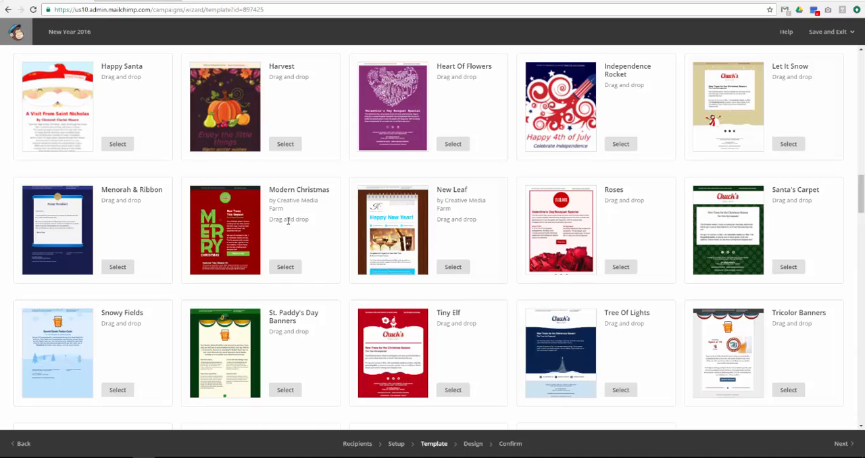
{"action": "left_click", "coordinate": [453, 267]}
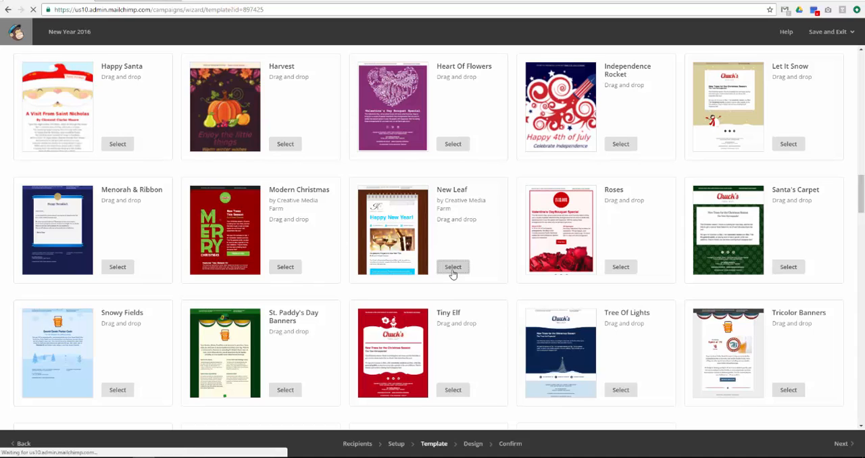
{"action": "left_click", "coordinate": [453, 268]}
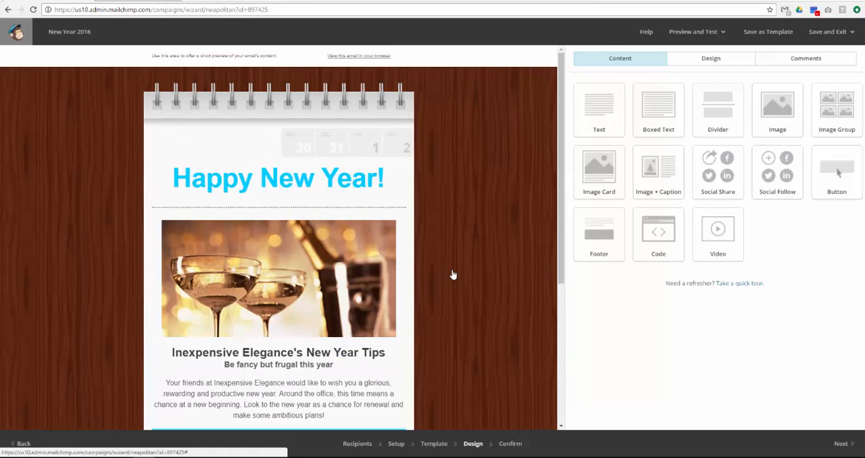
Step: Close the header image block editor, returning to the content blocks palette
{"action": "left_click", "coordinate": [278, 279]}
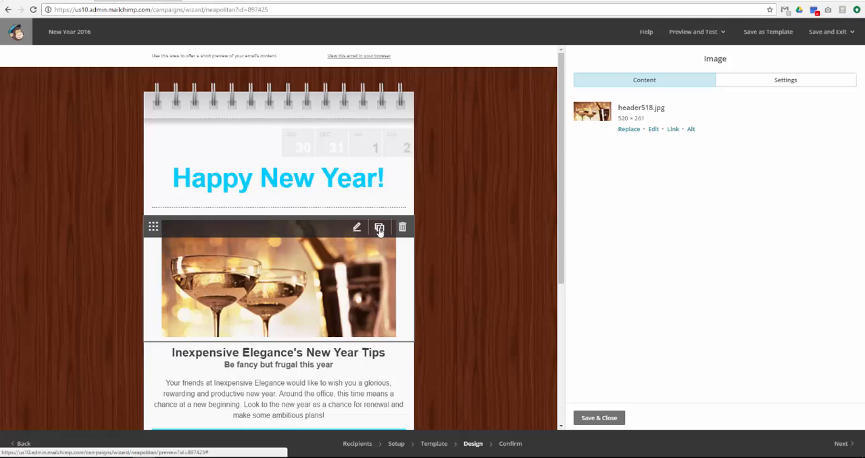
{"action": "scroll", "scroll_direction": "down", "scroll_amount": 3}
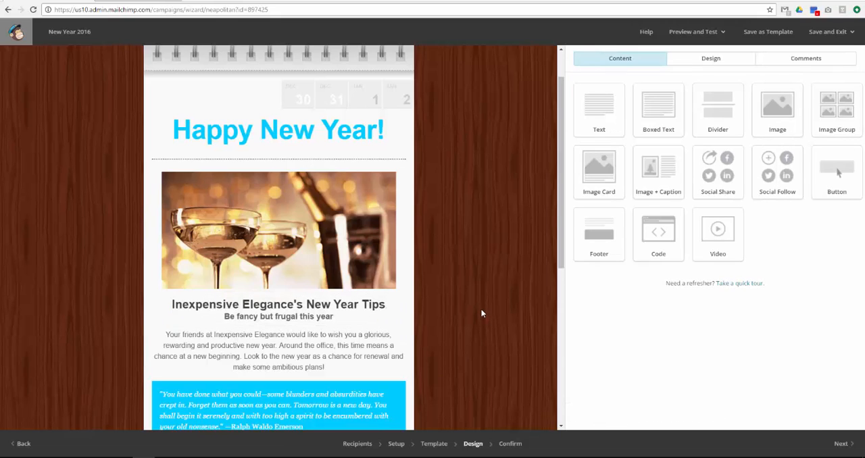
{"action": "mouse_move", "coordinate": [484, 313]}
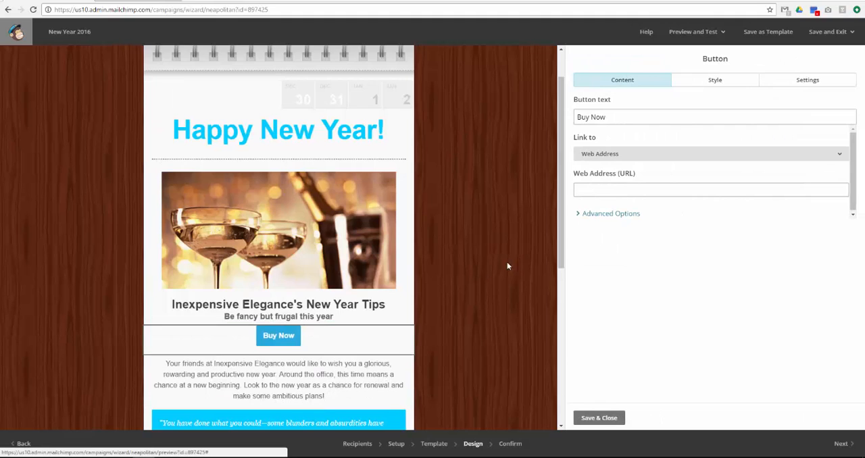
Step: Make the button read 'Visit my website' linking to ihouseweb.com
{"action": "left_click", "coordinate": [714, 116]}
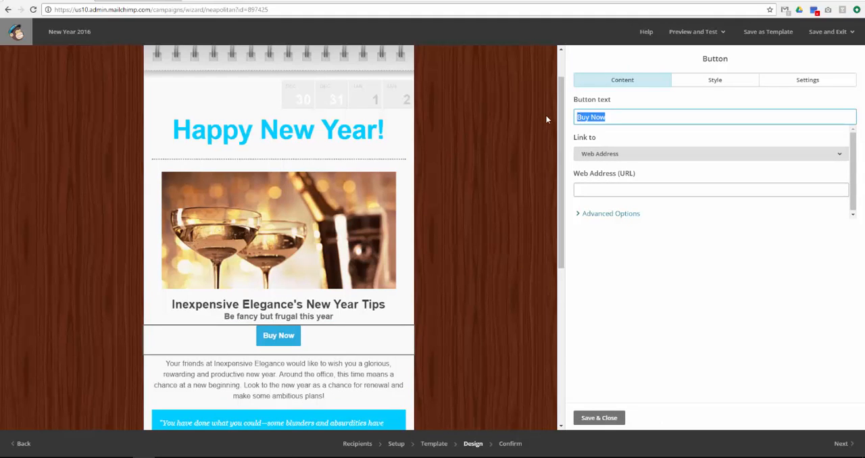
{"action": "type", "text": "Visit my"}
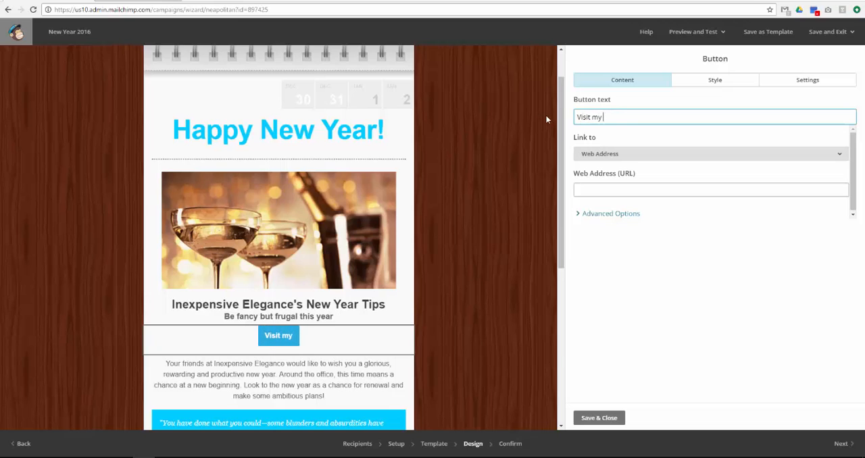
{"action": "type", "text": "website"}
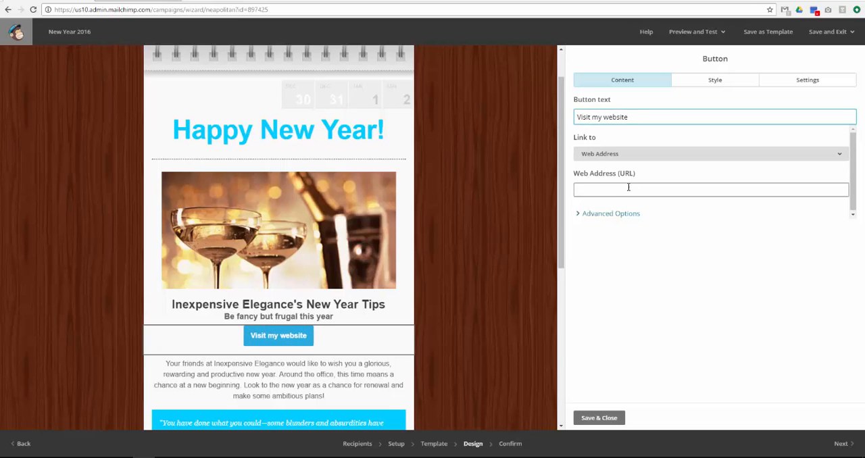
{"action": "type", "text": "ihouseweb.com"}
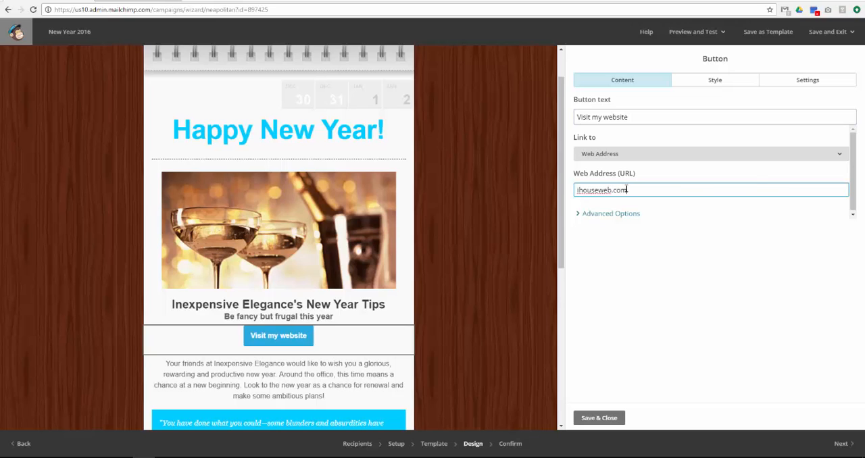
{"action": "left_click", "coordinate": [599, 417]}
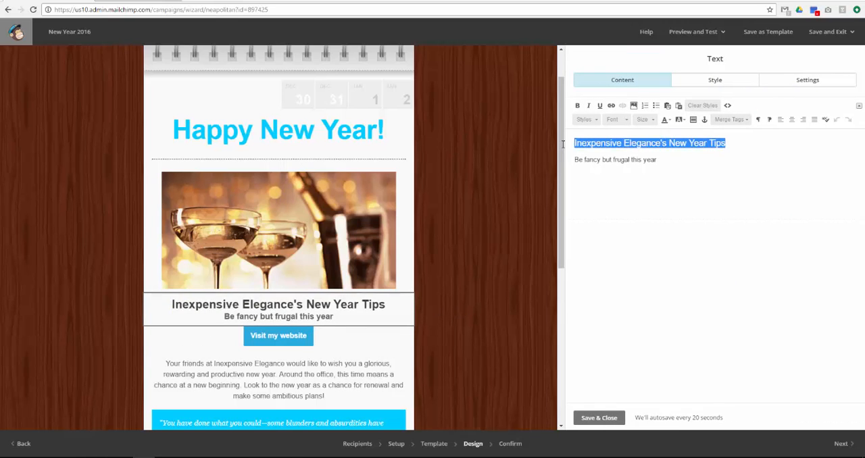
Step: Set heading 'A toast to the new year from iHOUSEweb', delete the subtitle, and save
{"action": "type", "text": "A toast to the new year from iHOUSEweb"}
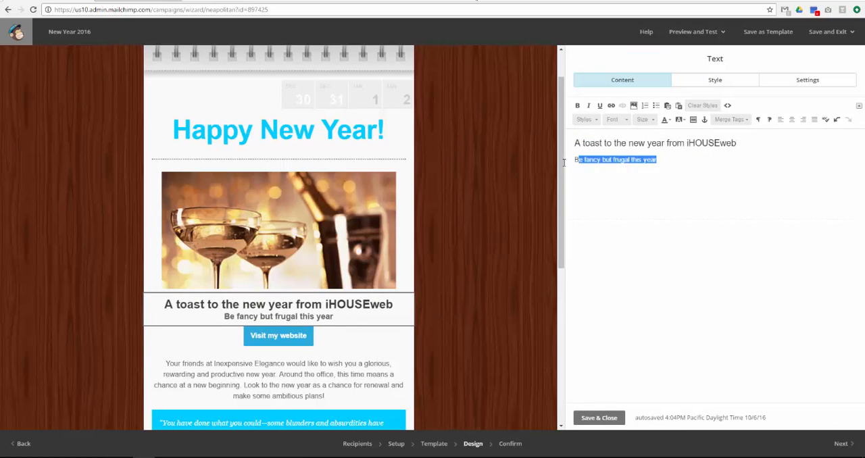
{"action": "key", "text": "Delete"}
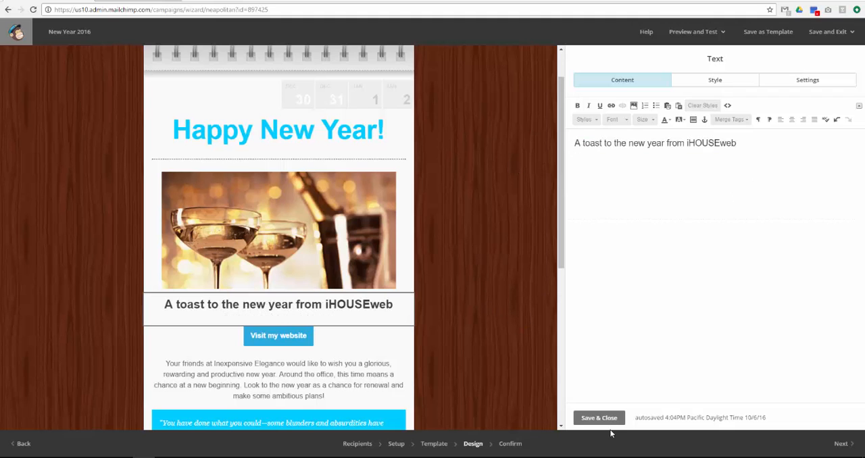
{"action": "left_click", "coordinate": [598, 418]}
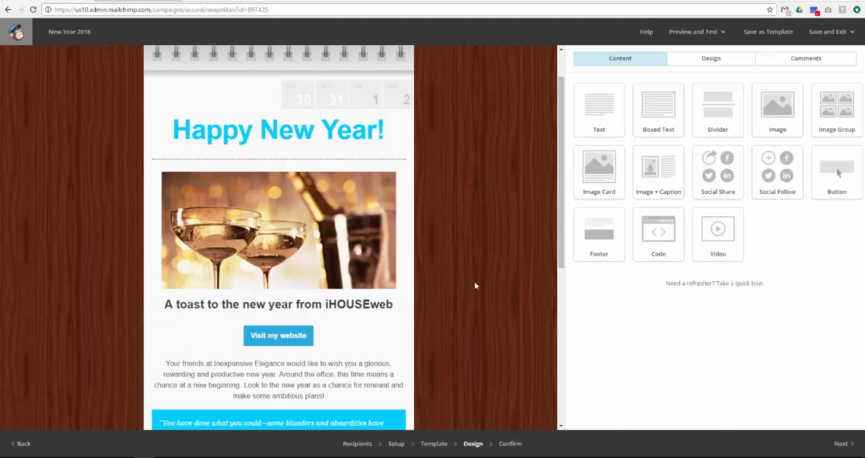
Step: Delete the content block below the 'Visit my website' button, confirming the prompt
{"action": "scroll", "scroll_direction": "down", "scroll_amount": 3}
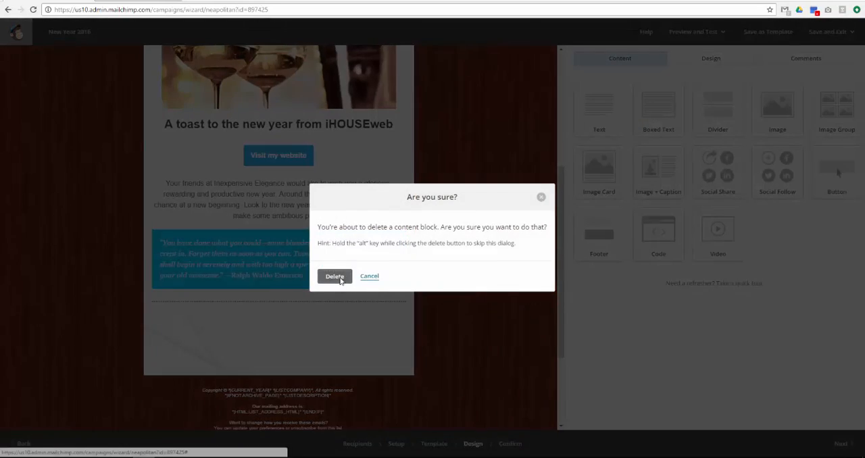
{"action": "left_click", "coordinate": [334, 276]}
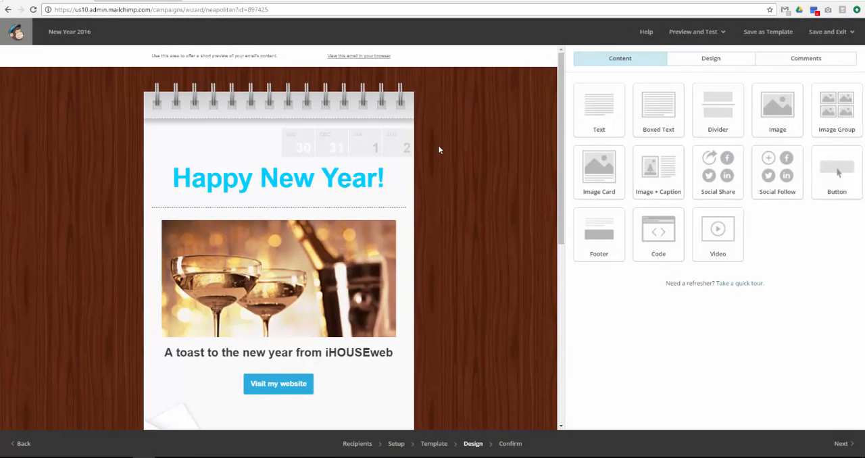
{"action": "mouse_move", "coordinate": [246, 89]}
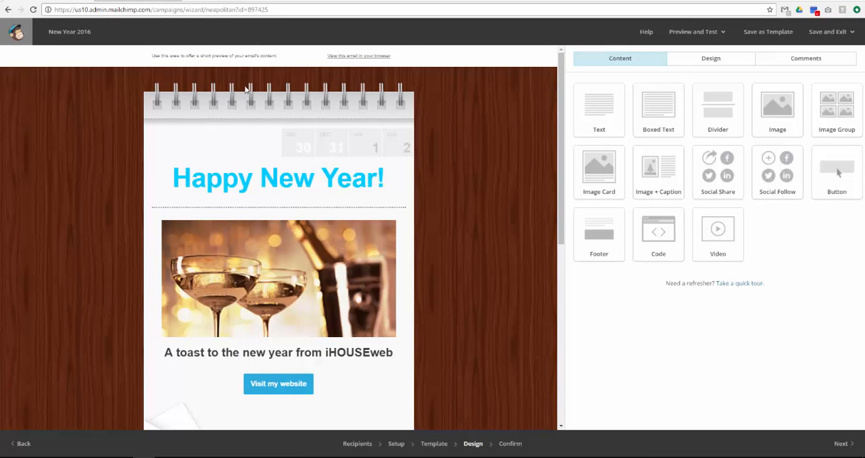
{"action": "left_click", "coordinate": [403, 60]}
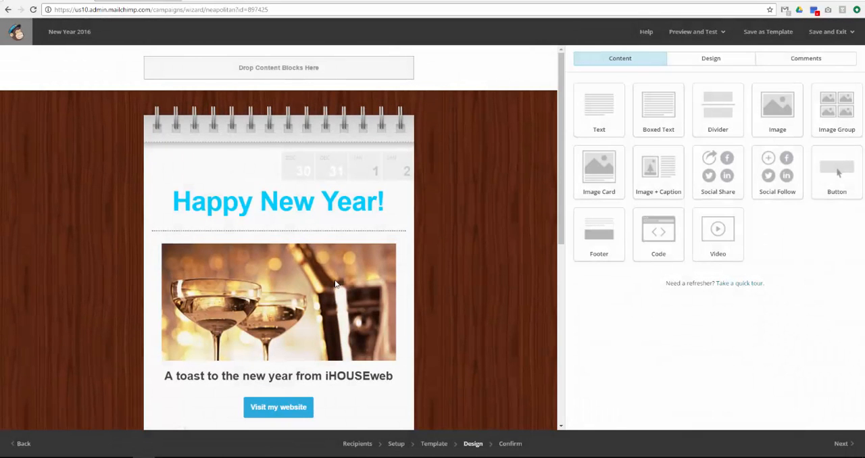
{"action": "mouse_move", "coordinate": [708, 443]}
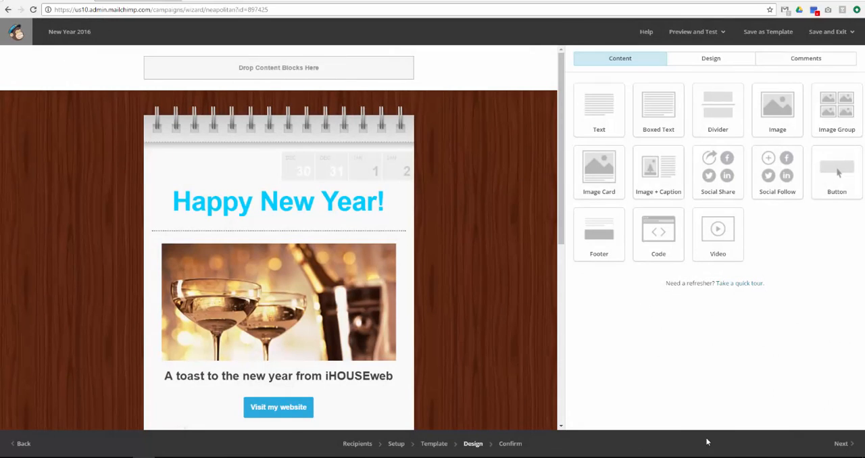
Step: Continue from the design editor to the Confirm step
{"action": "left_click", "coordinate": [840, 443]}
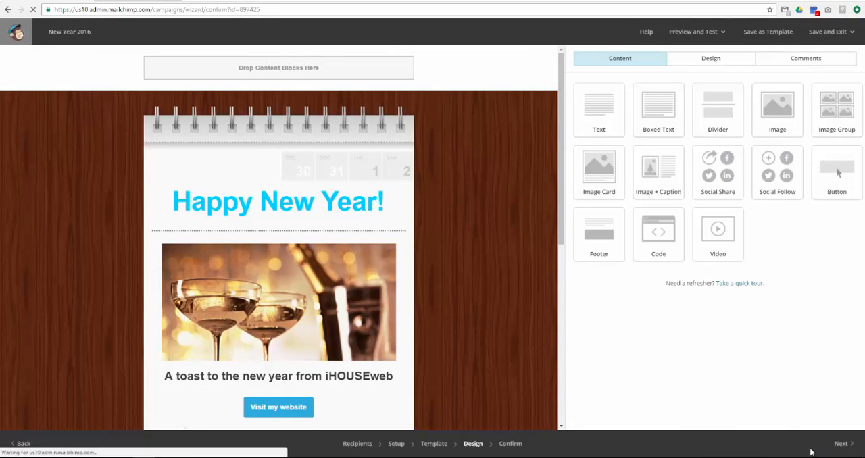
{"action": "left_click", "coordinate": [841, 443]}
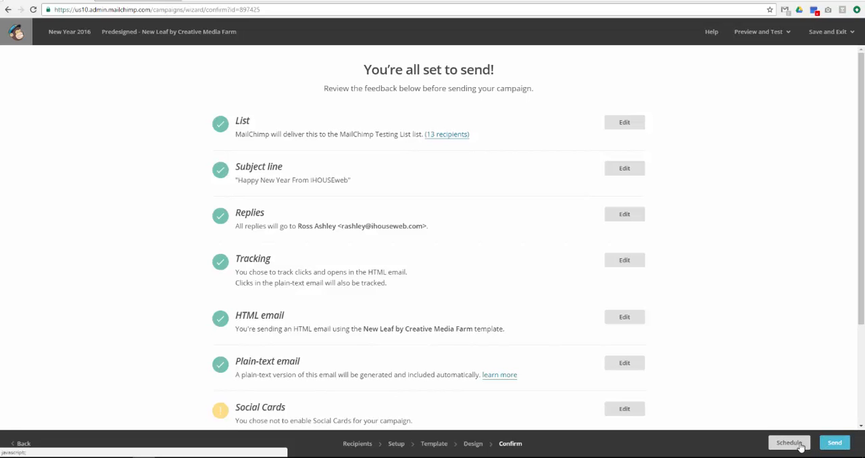
Step: Set the delivery date to January 1 2017 at 9:00 AM and schedule the campaign
{"action": "left_click", "coordinate": [790, 443]}
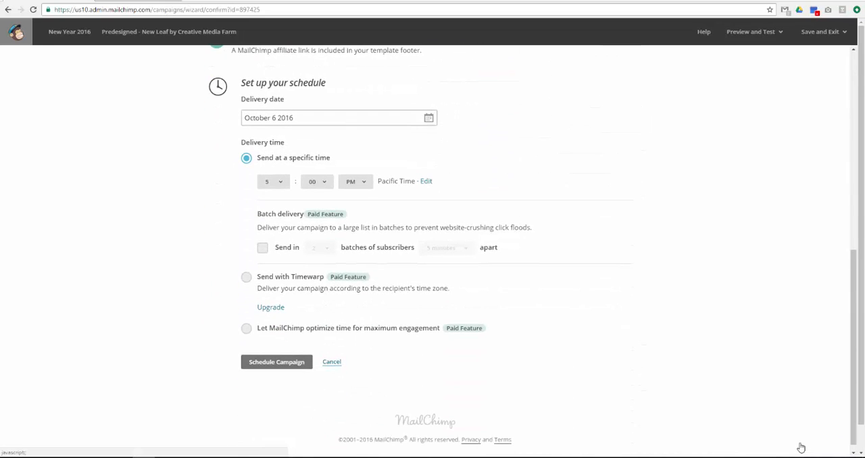
{"action": "mouse_move", "coordinate": [718, 305]}
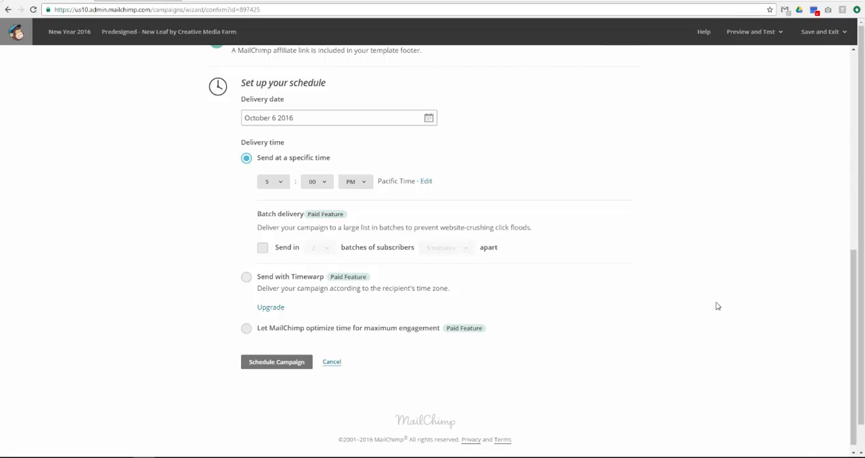
{"action": "left_click", "coordinate": [335, 118]}
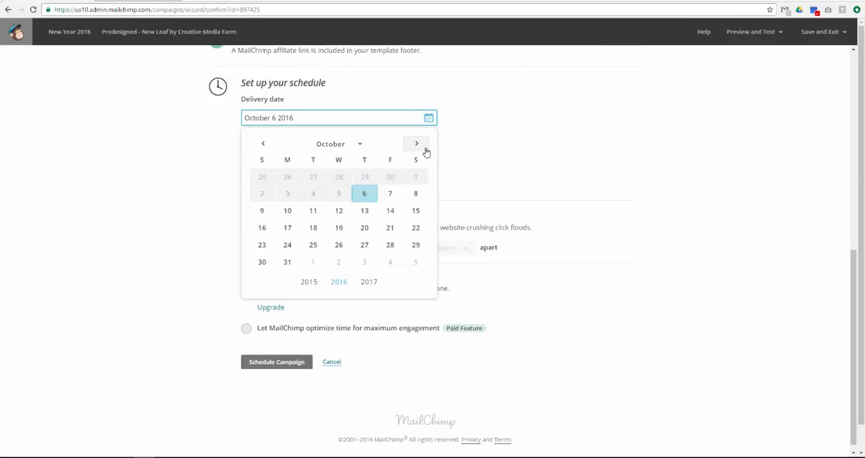
{"action": "left_click", "coordinate": [416, 143]}
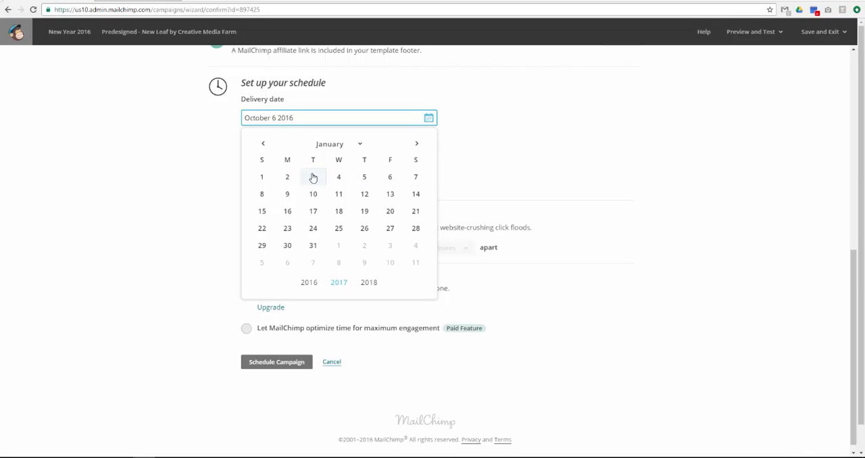
{"action": "left_click", "coordinate": [262, 177]}
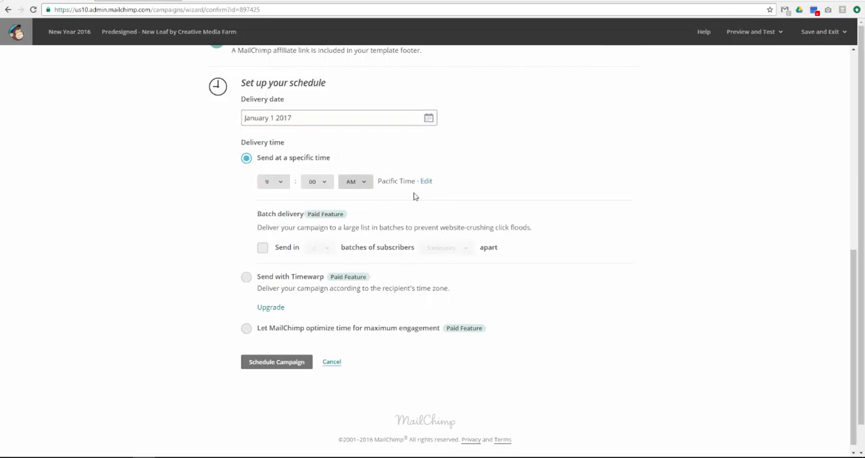
{"action": "mouse_move", "coordinate": [584, 305]}
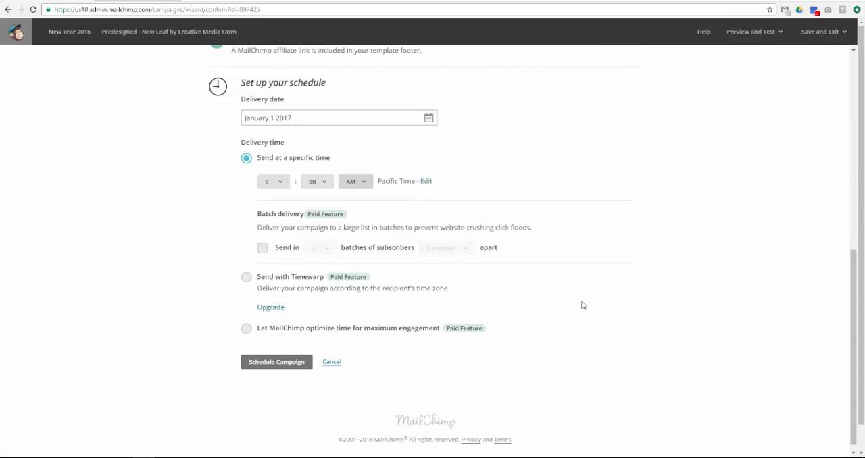
{"action": "left_click", "coordinate": [275, 362]}
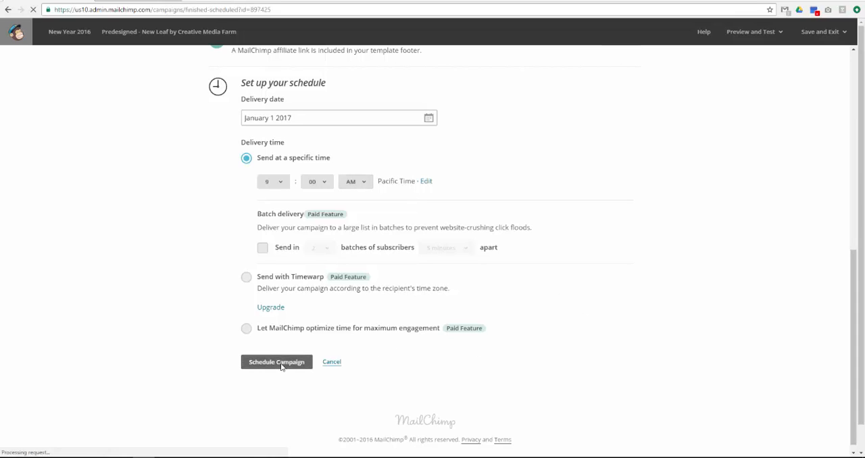
{"action": "left_click", "coordinate": [275, 362]}
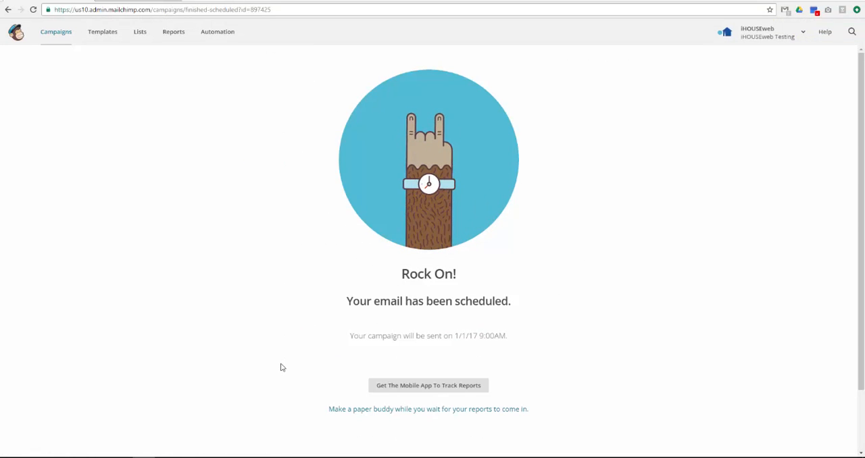